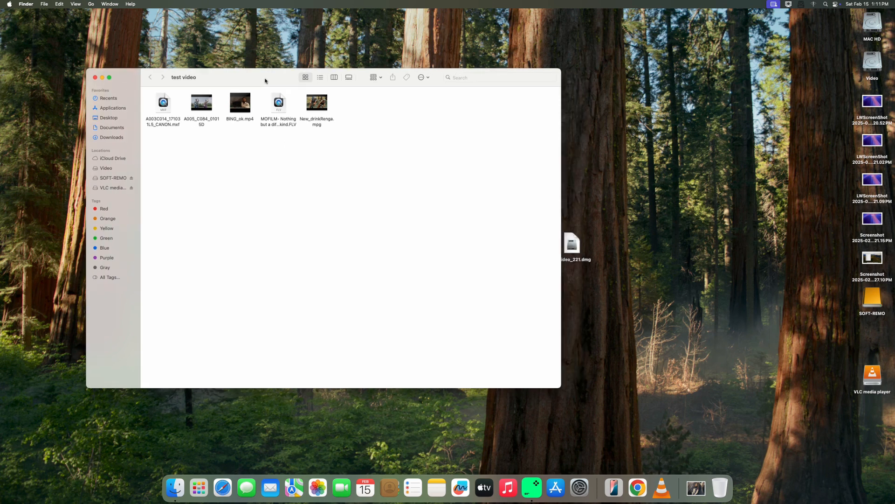
{"action": "mouse_move", "coordinate": [282, 113]}
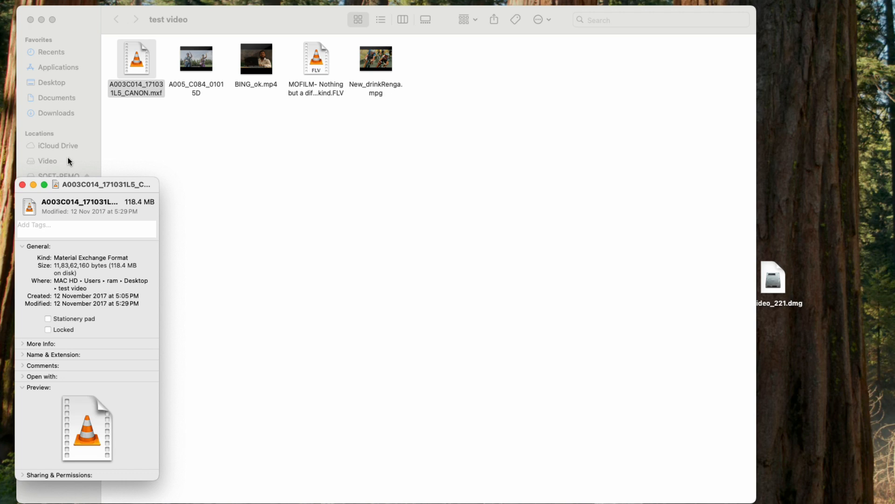
Step: Download the QLVideo_221.dmg disk image from the Release 2.21 assets
{"action": "left_click", "coordinate": [23, 184]}
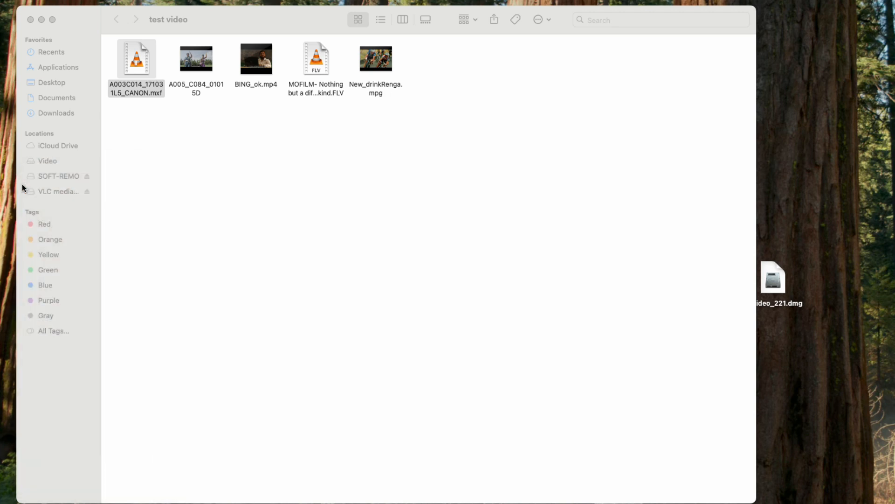
{"action": "left_click", "coordinate": [136, 58]}
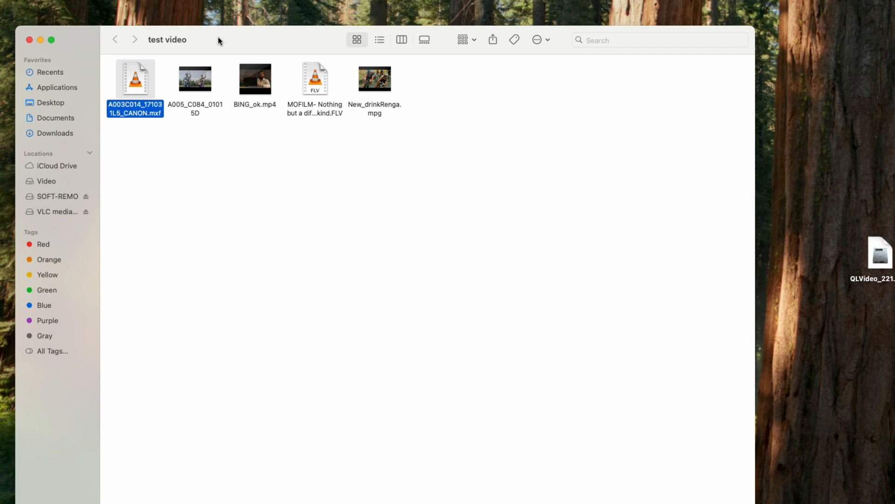
{"action": "mouse_move", "coordinate": [216, 22]}
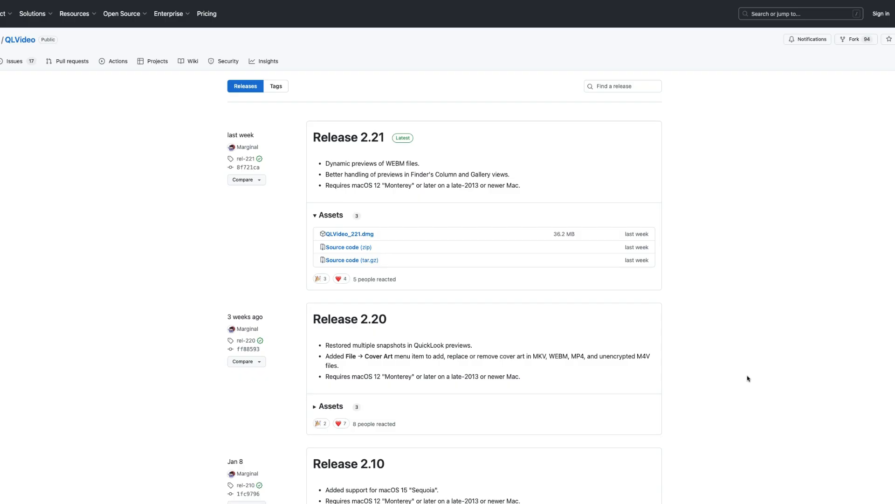
{"action": "mouse_move", "coordinate": [358, 150]}
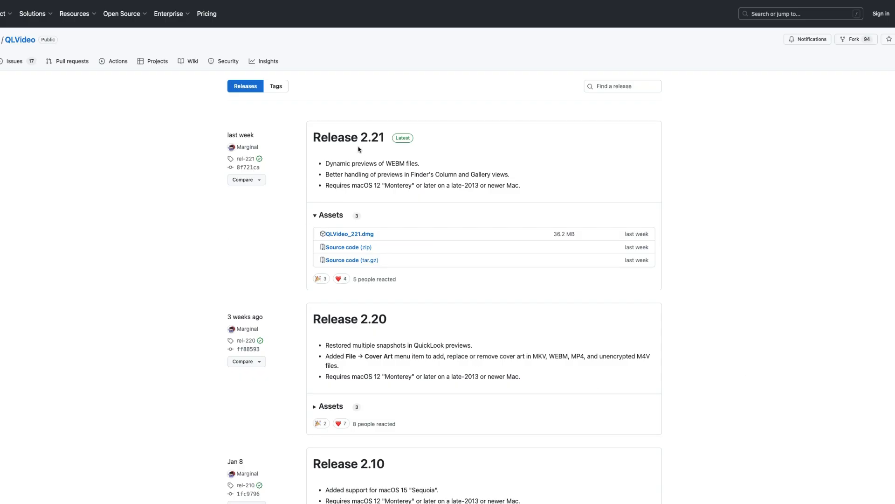
{"action": "mouse_move", "coordinate": [355, 237]}
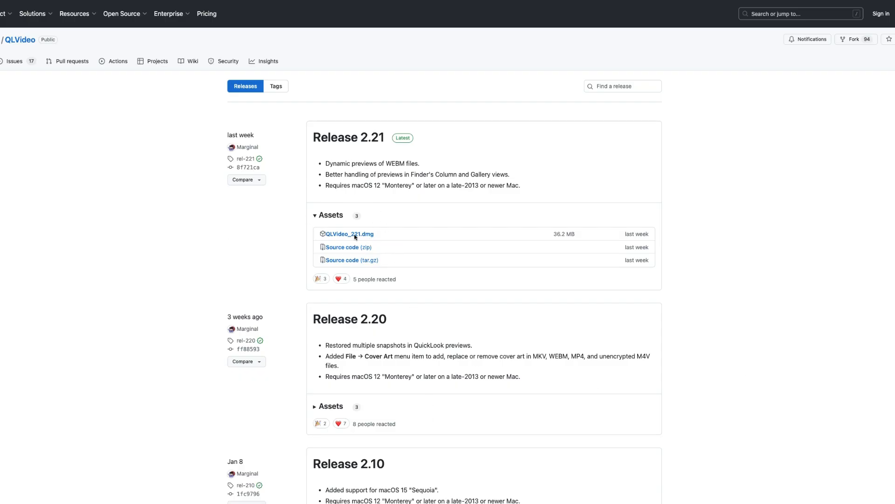
{"action": "mouse_move", "coordinate": [338, 241]}
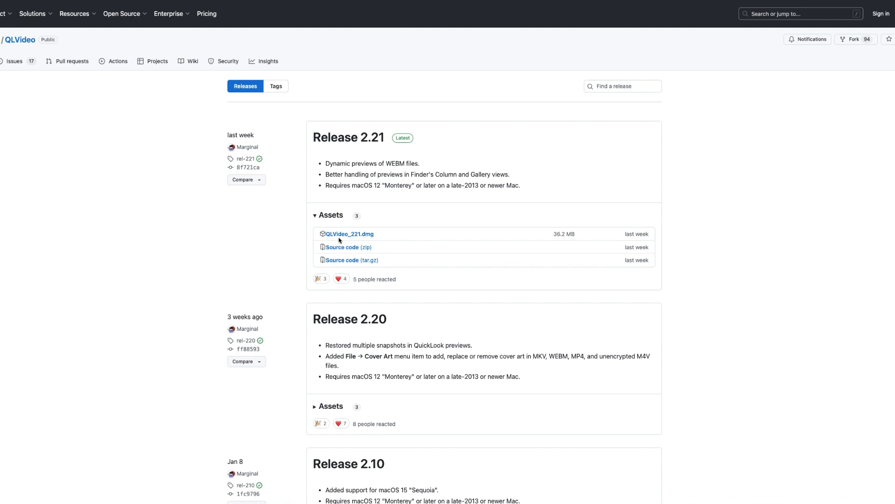
{"action": "mouse_move", "coordinate": [349, 233]}
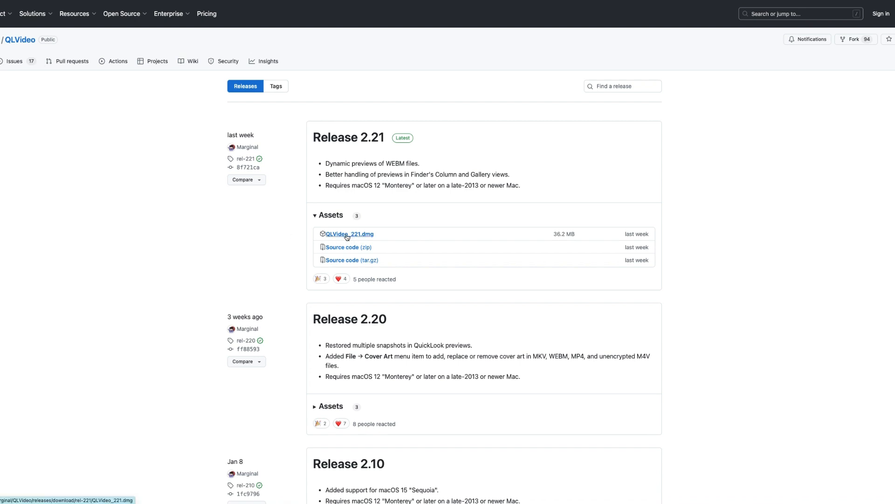
{"action": "left_click", "coordinate": [349, 233]}
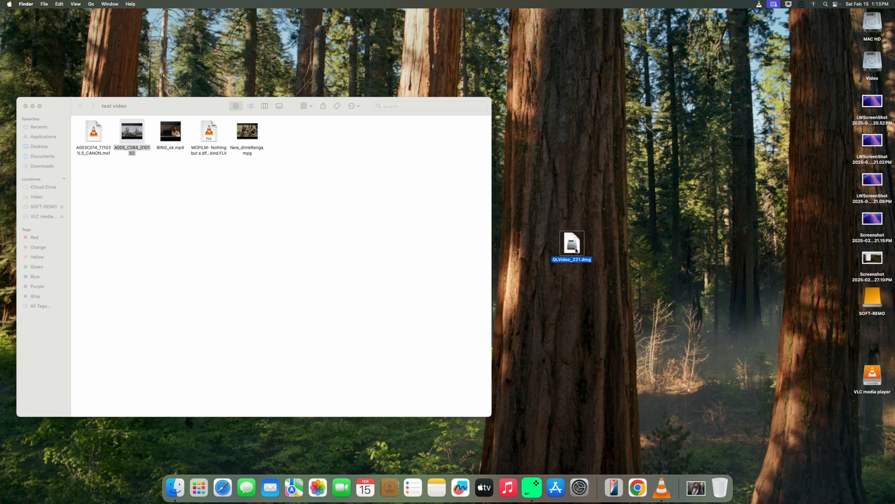
Step: Mount the disk image, launch QuickLook Video and accept the internet-download warning
{"action": "double_click", "coordinate": [572, 243]}
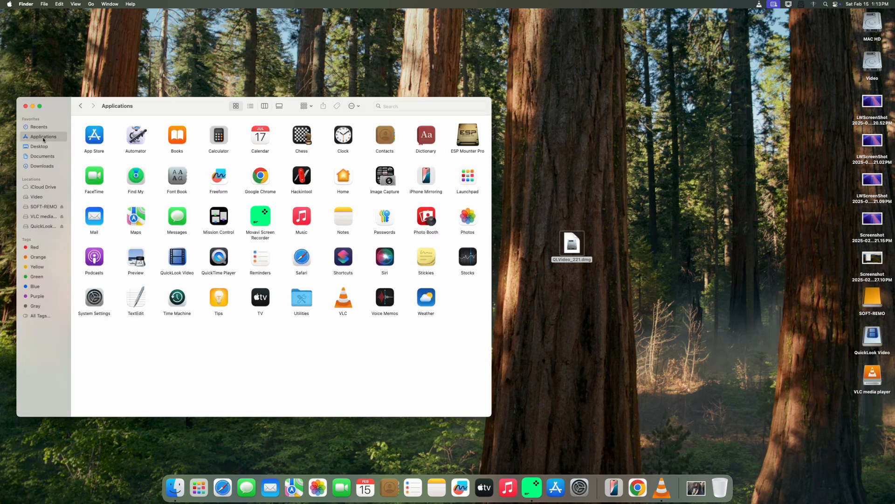
{"action": "mouse_move", "coordinate": [182, 261]}
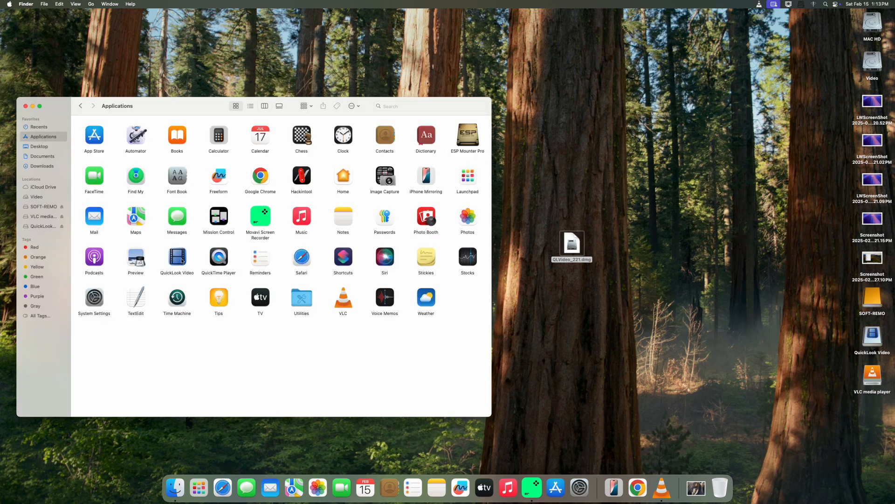
{"action": "left_click", "coordinate": [177, 257]}
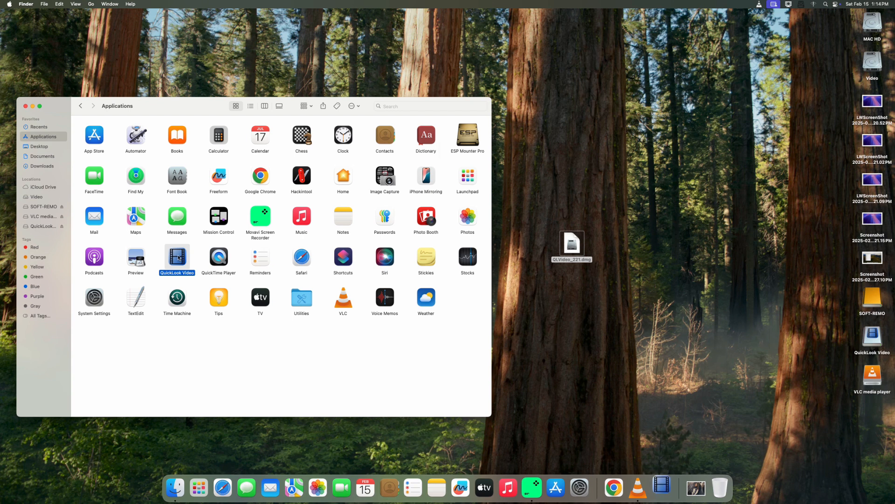
{"action": "double_click", "coordinate": [177, 258]}
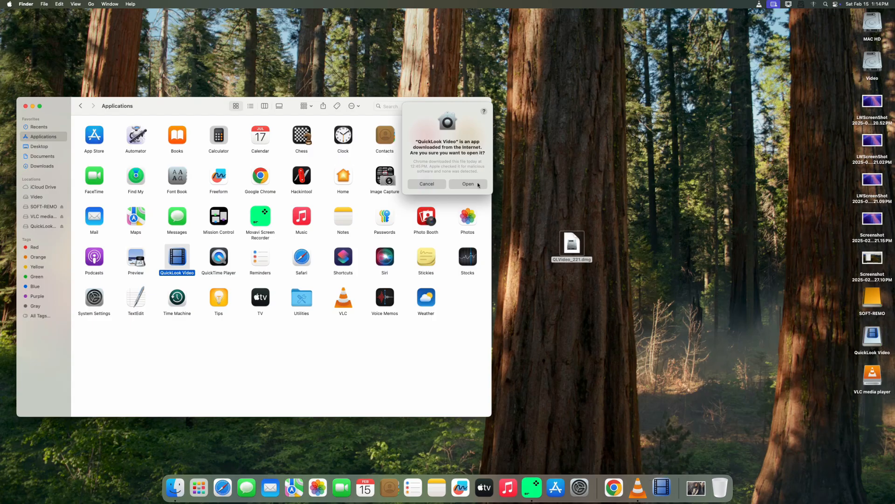
{"action": "left_click", "coordinate": [467, 184]}
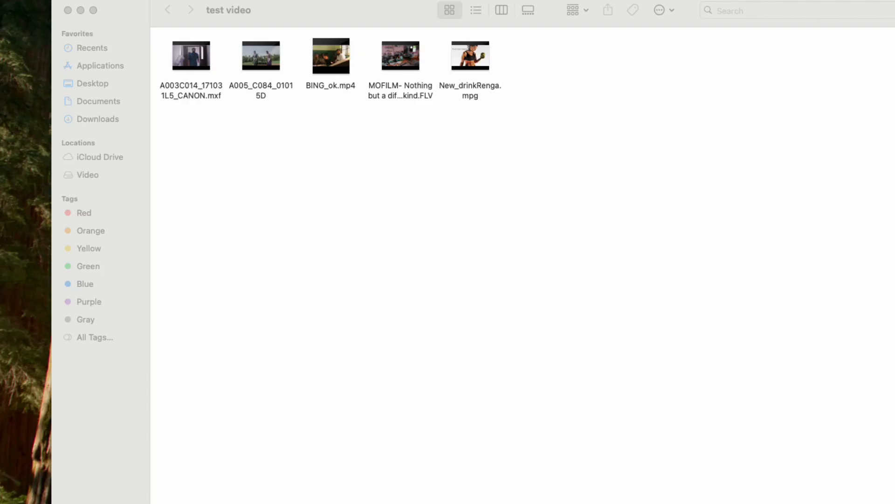
{"action": "mouse_move", "coordinate": [548, 302]}
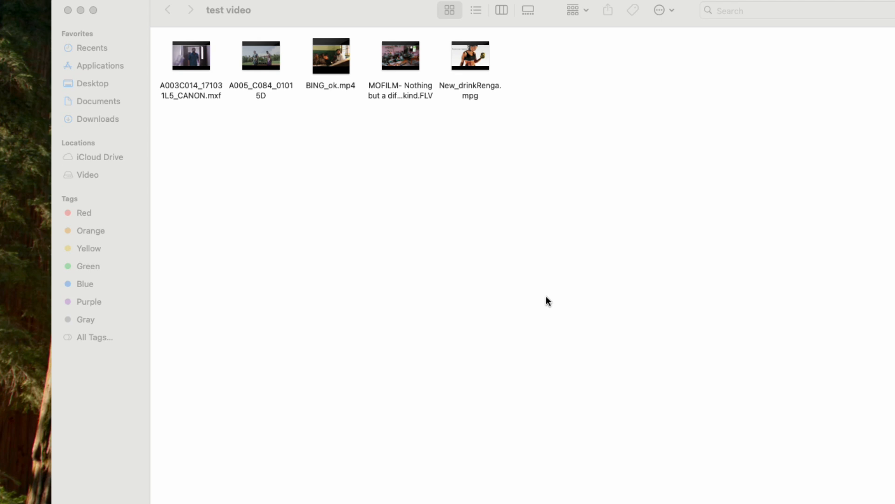
{"action": "mouse_move", "coordinate": [466, 212]}
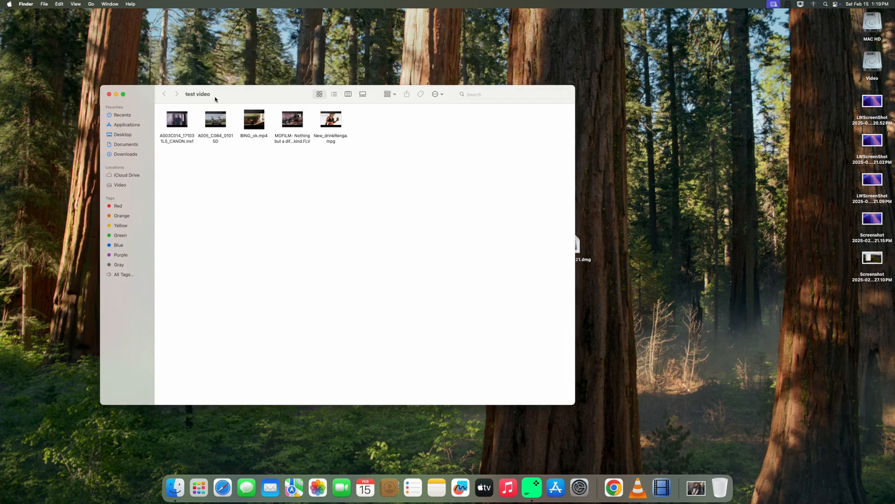
{"action": "mouse_move", "coordinate": [287, 153]}
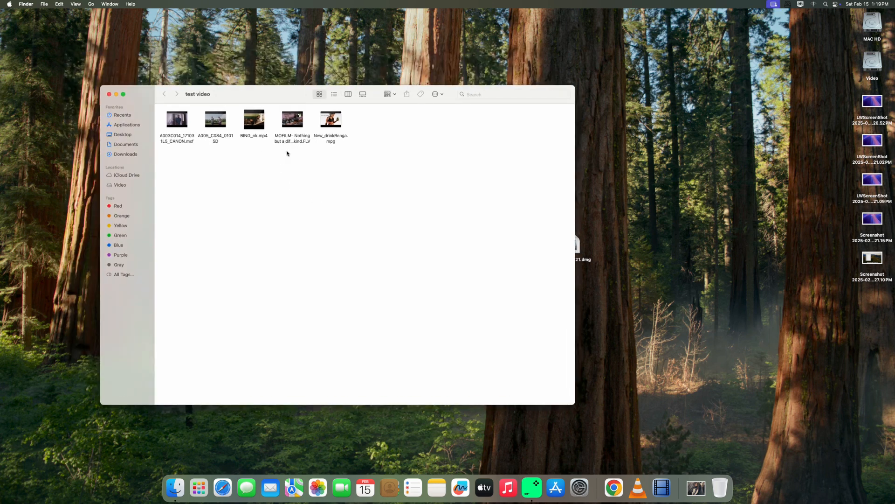
{"action": "left_click", "coordinate": [176, 119]}
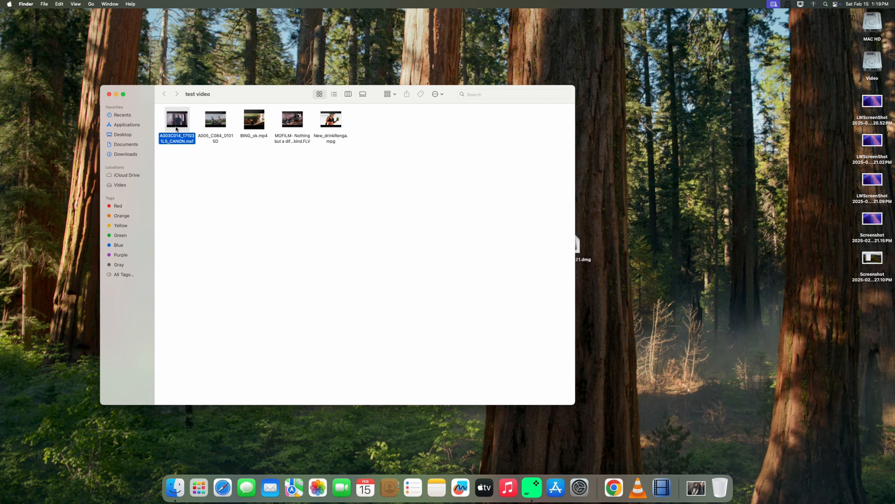